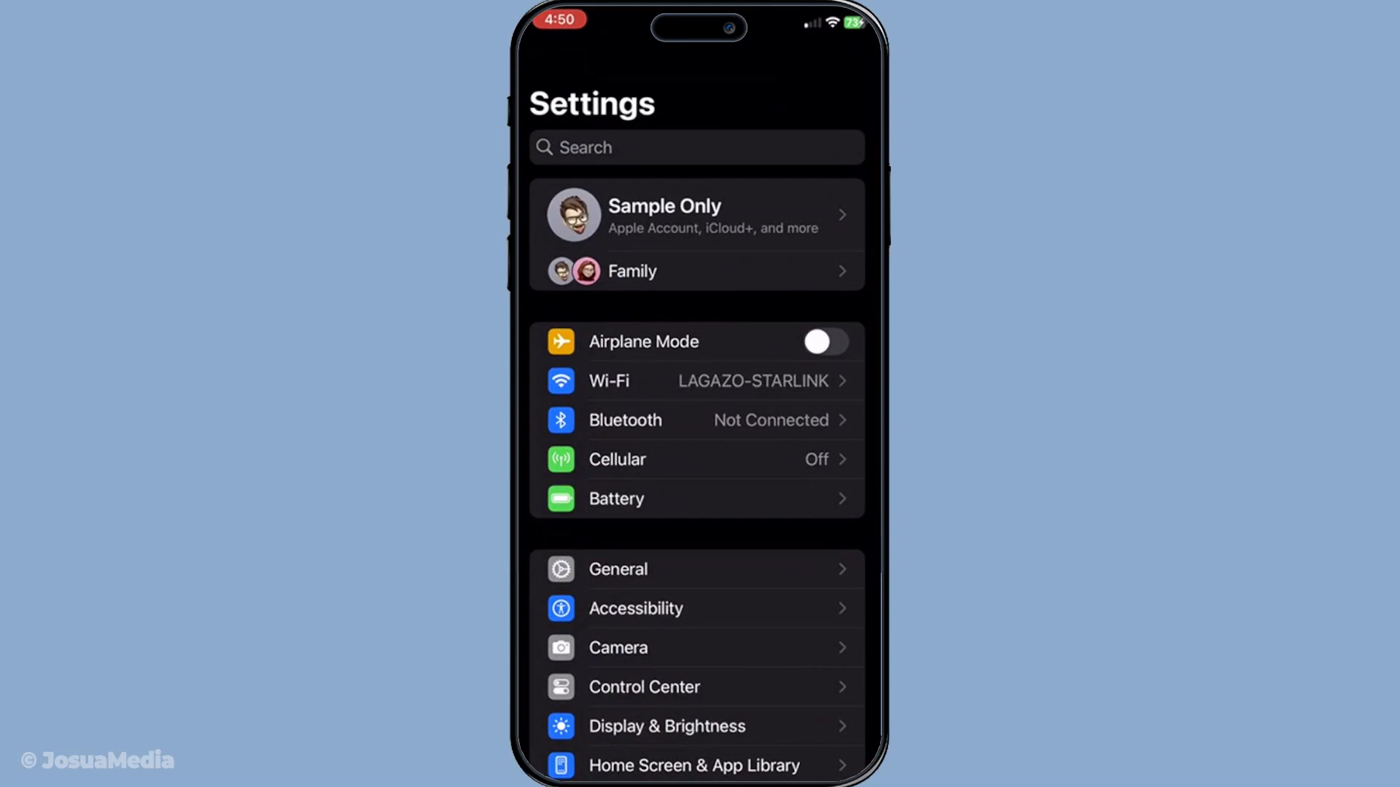
Go from the Apple Account page into iCloud to see storage usage and saved data
click(697, 214)
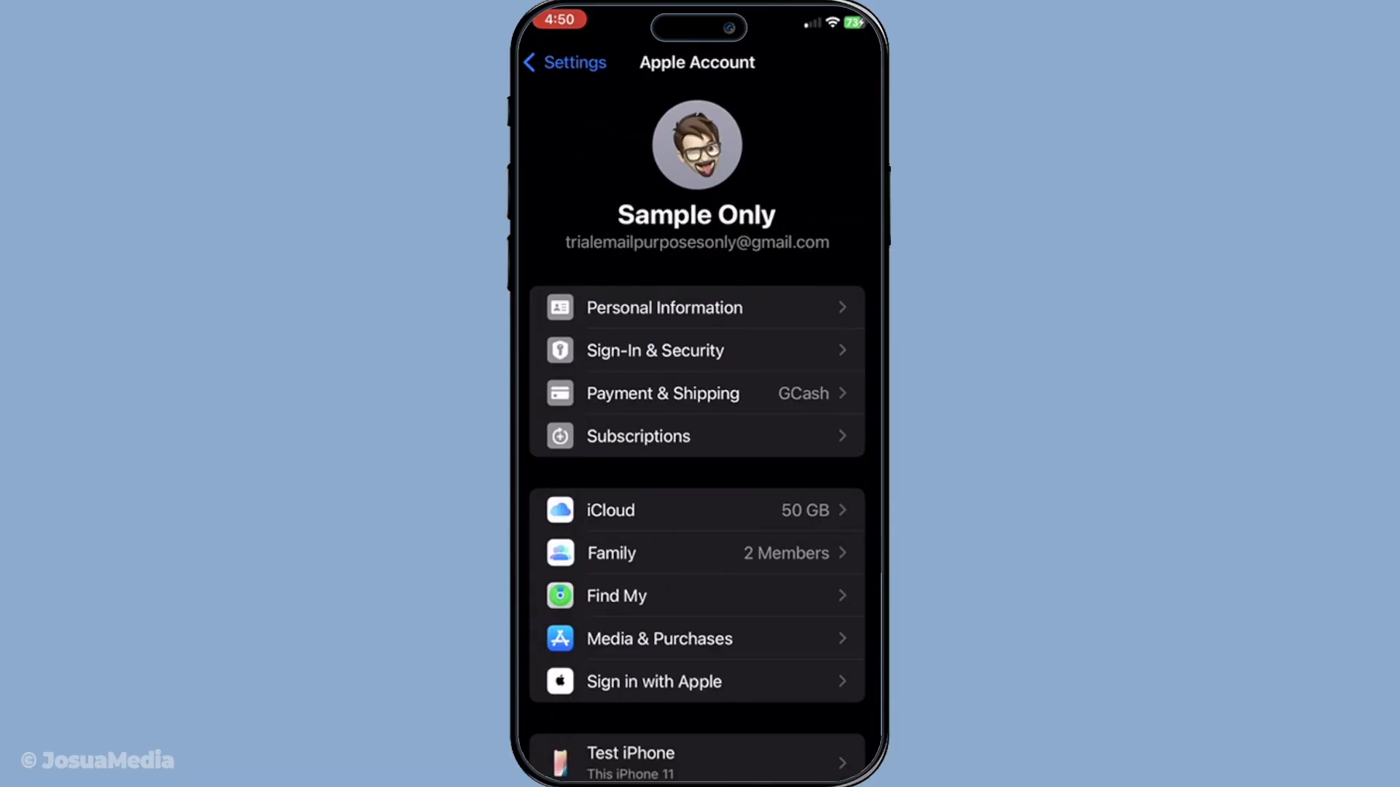
click(610, 509)
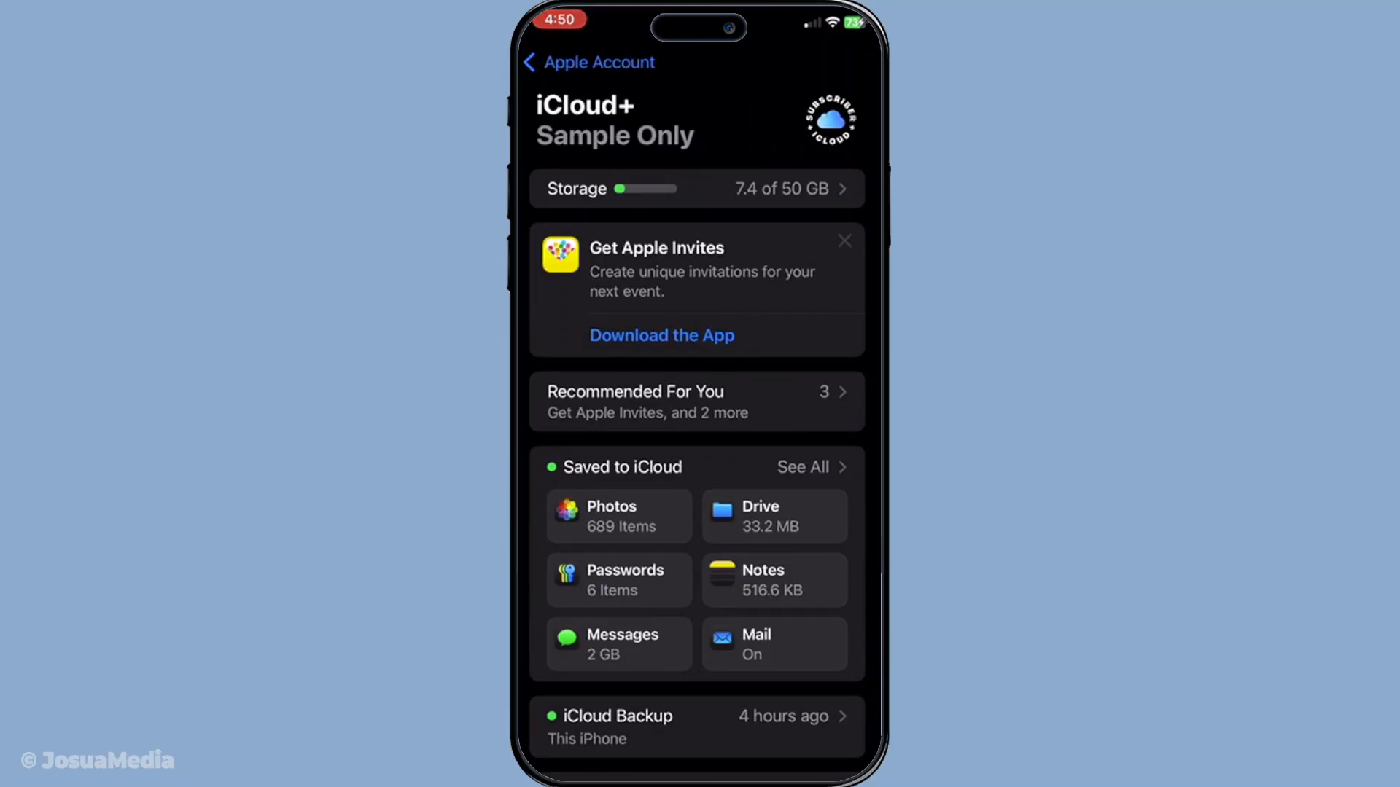
Open iCloud Backup and view the Test iPhone backup's last backup, size and app list
click(695, 188)
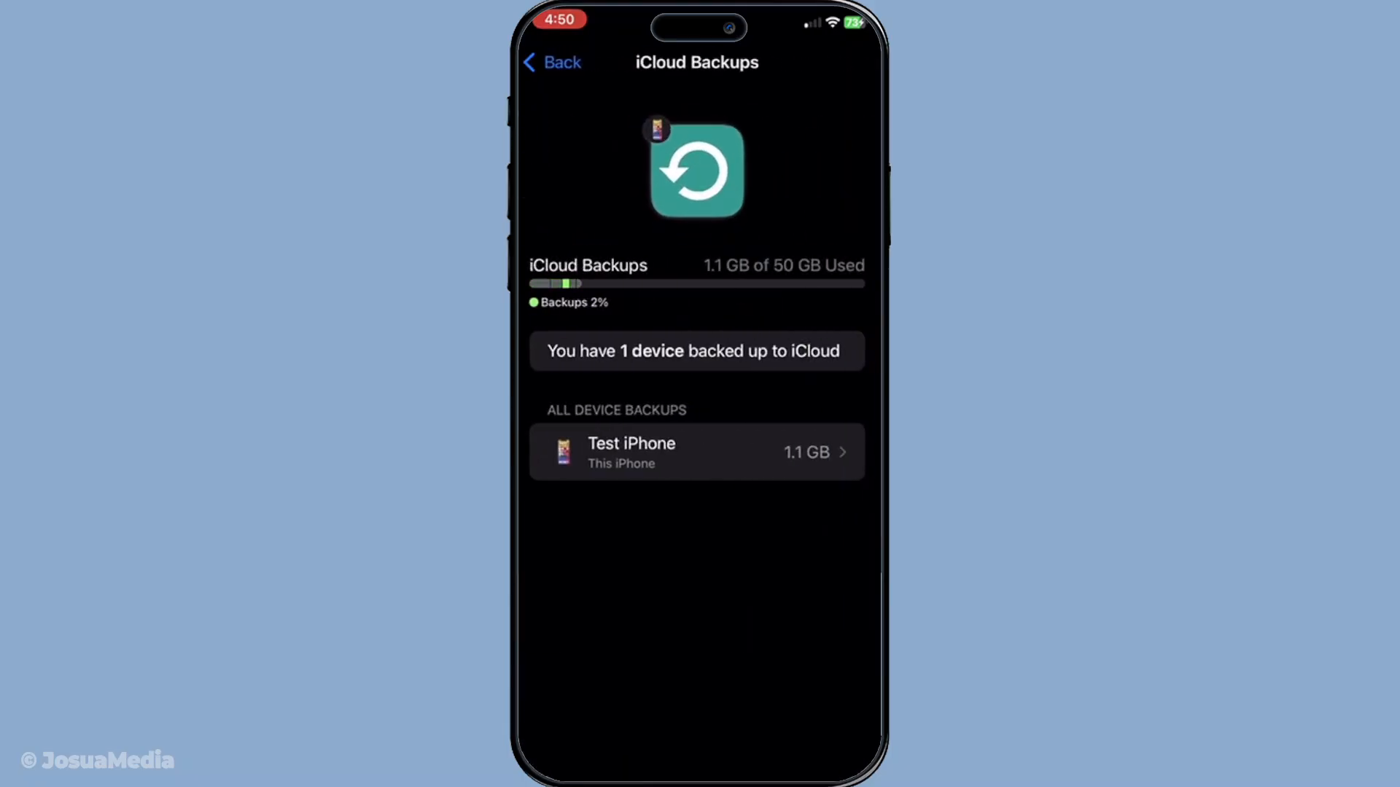
click(696, 452)
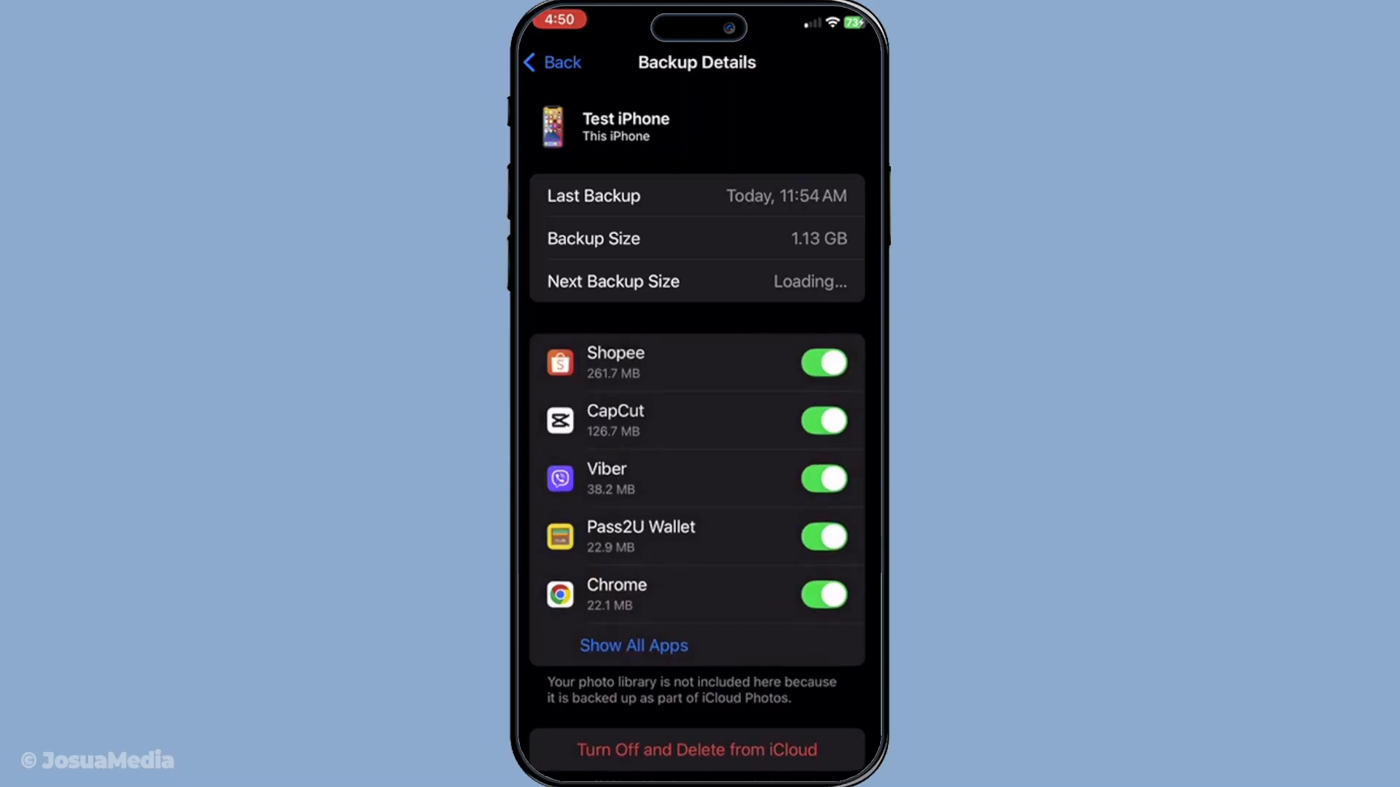
Expand Show All Apps and scroll the backup app list down to Instagram
click(633, 644)
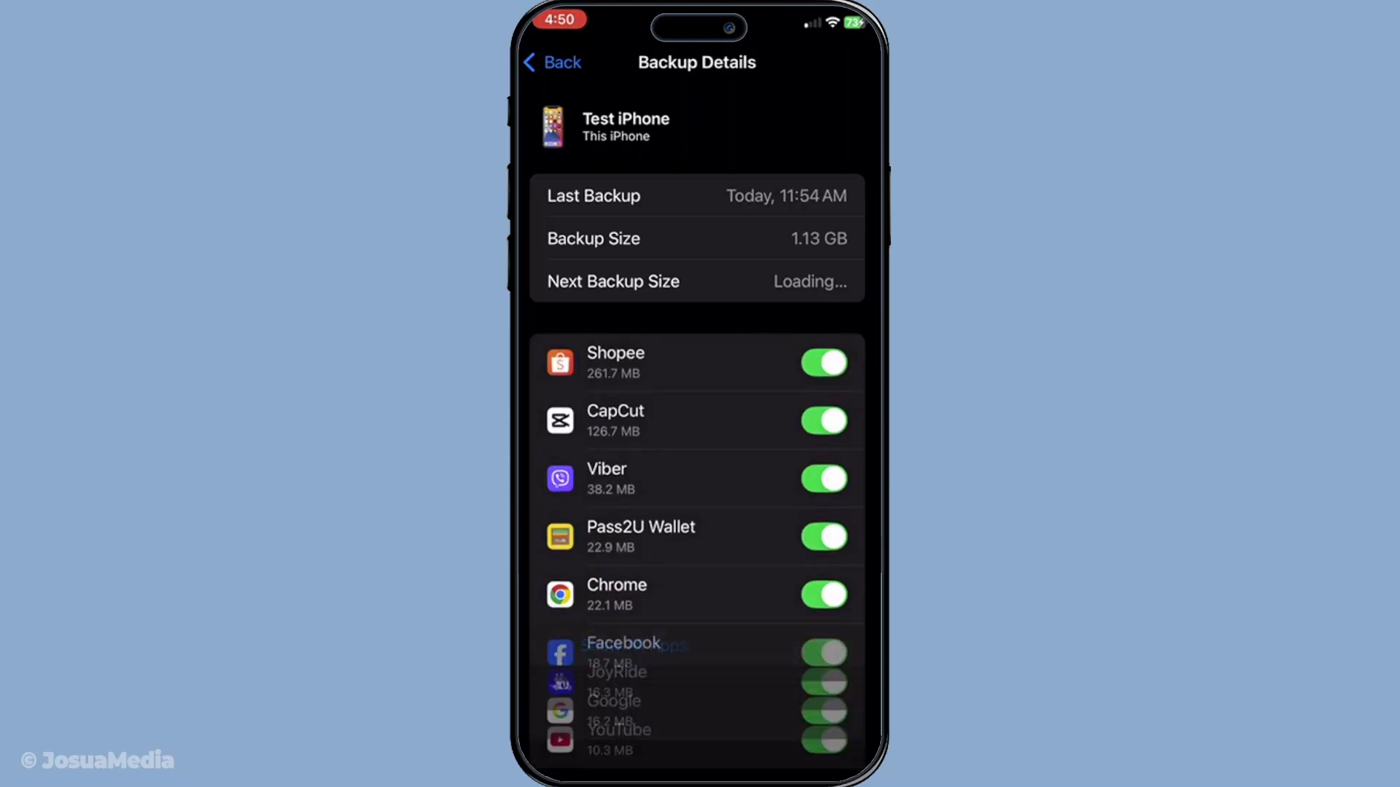
scroll(down, 3)
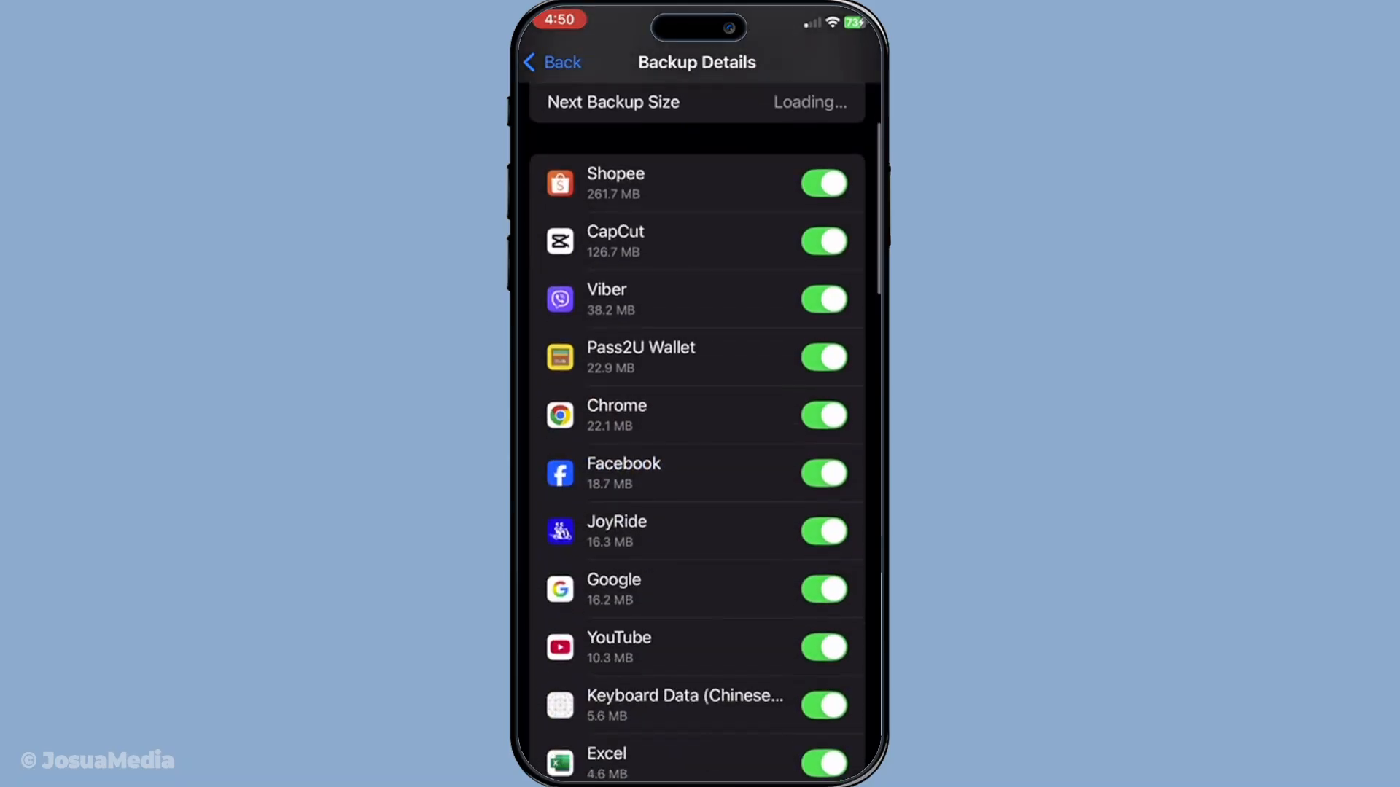
scroll(down, 3)
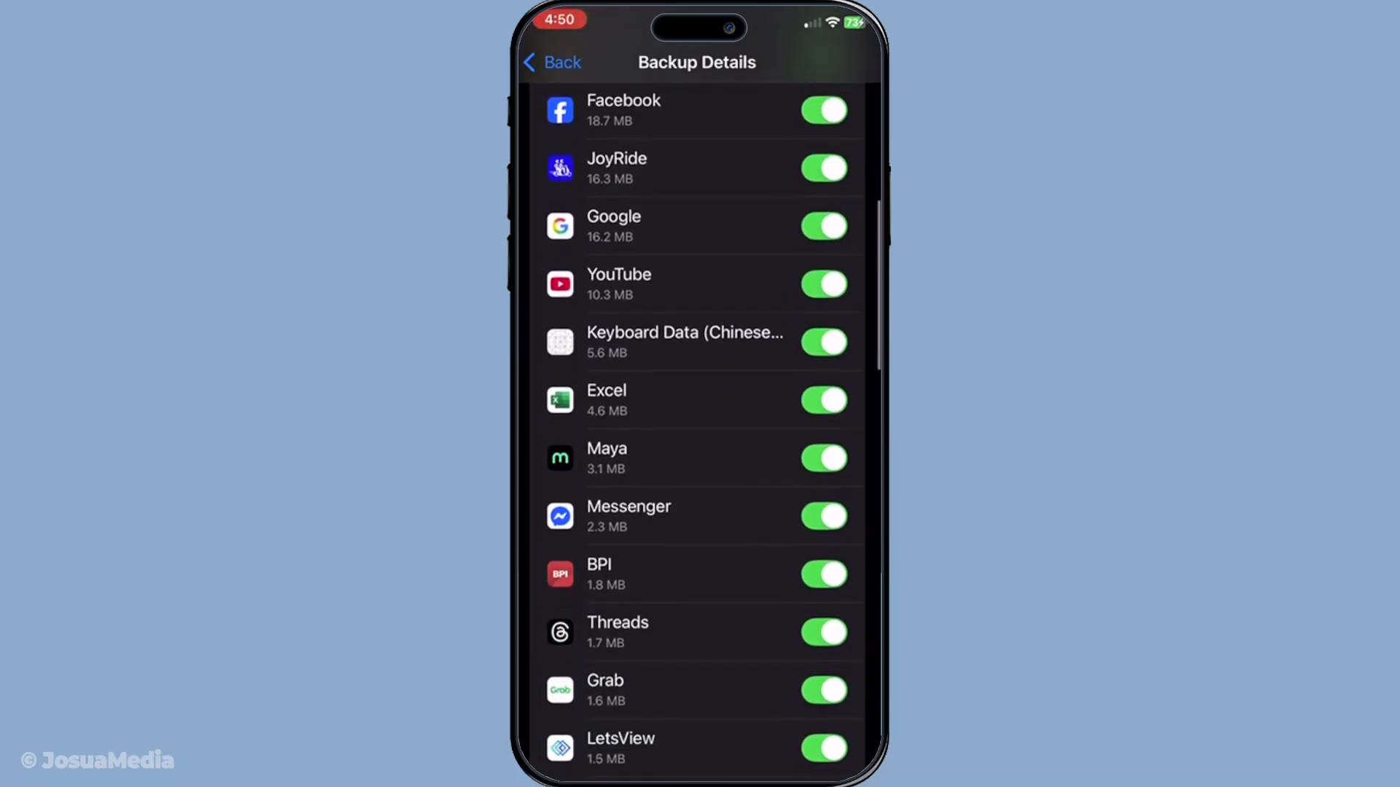
scroll(down, 3)
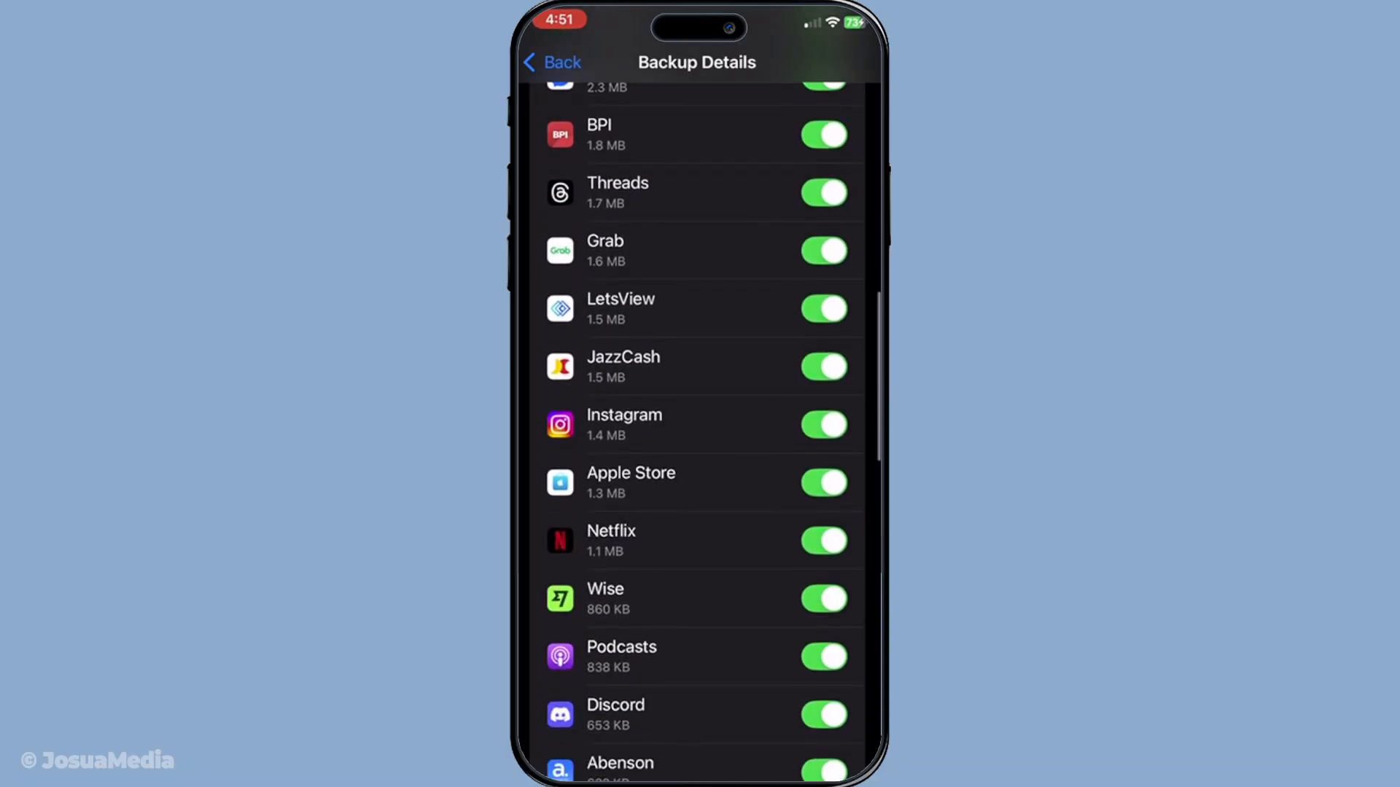
Switch off Instagram's backup toggle, bringing up the Turn Off / Cancel delete-data prompt
click(822, 424)
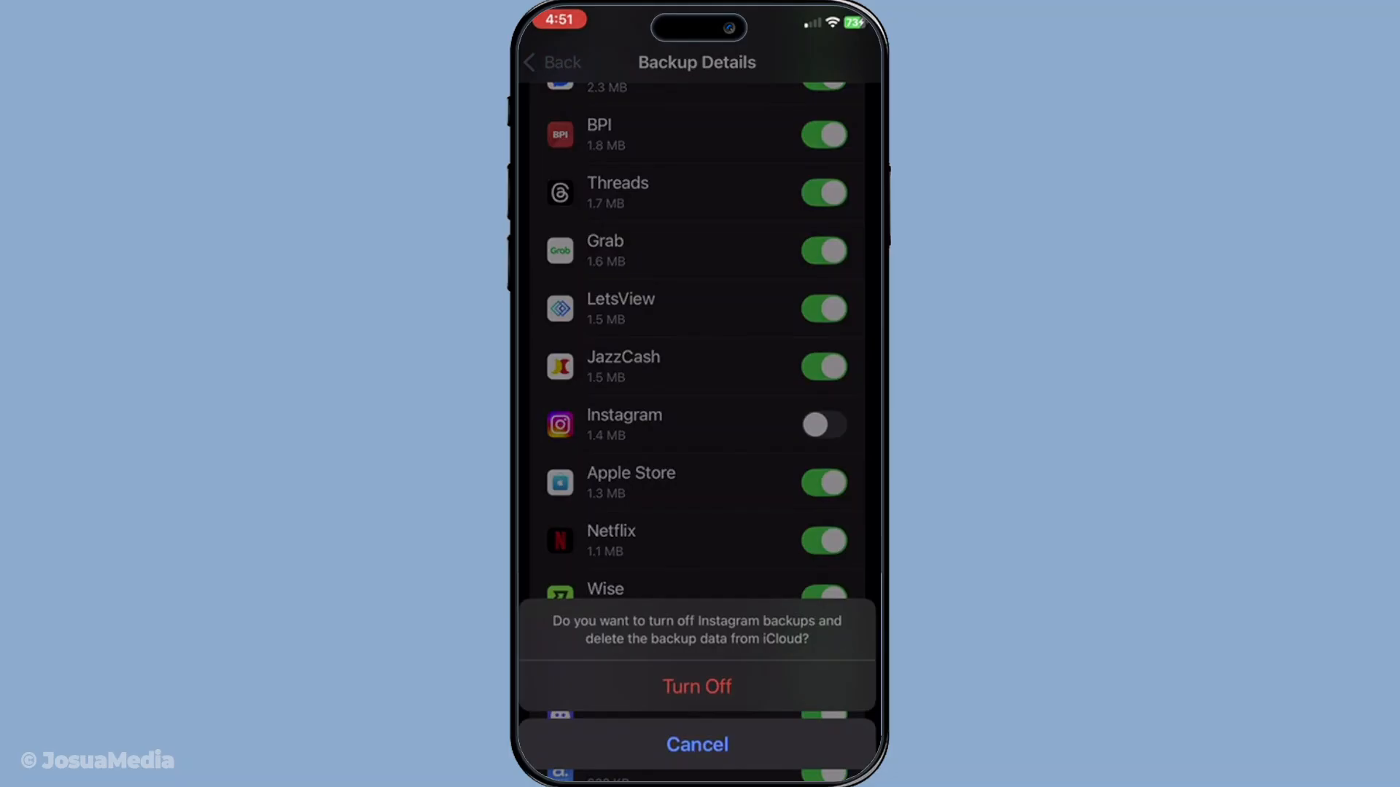
click(696, 744)
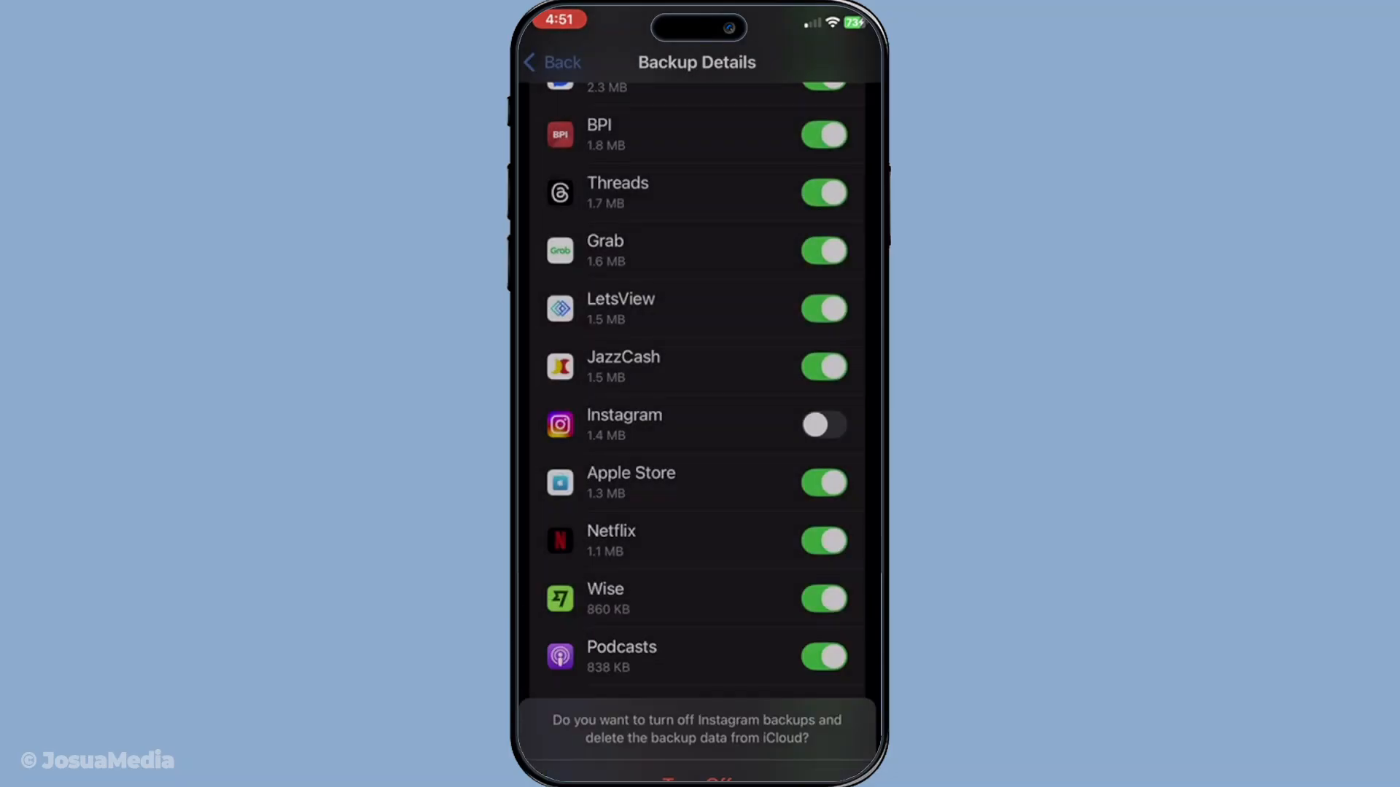